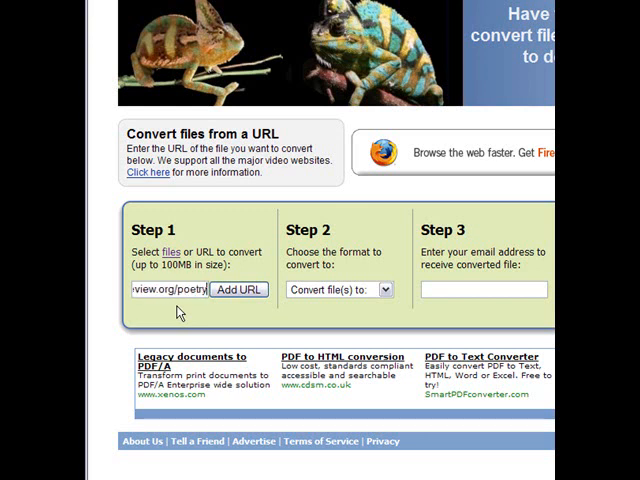
Add the themagickalreview.org poem PDF URL for doc conversion and enter the recipient email.
type("/if.pdf")
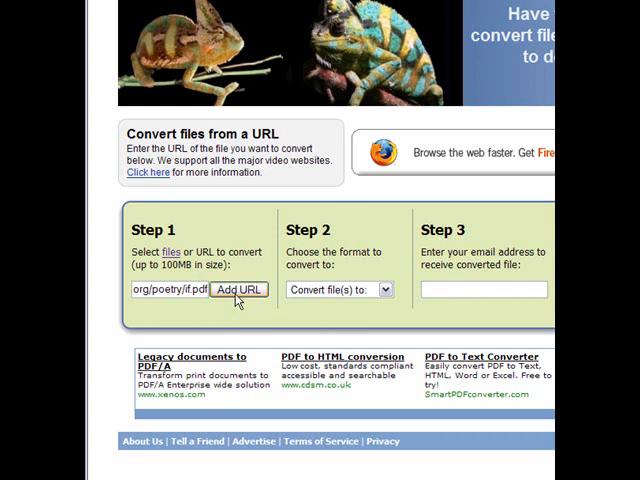
left_click(240, 292)
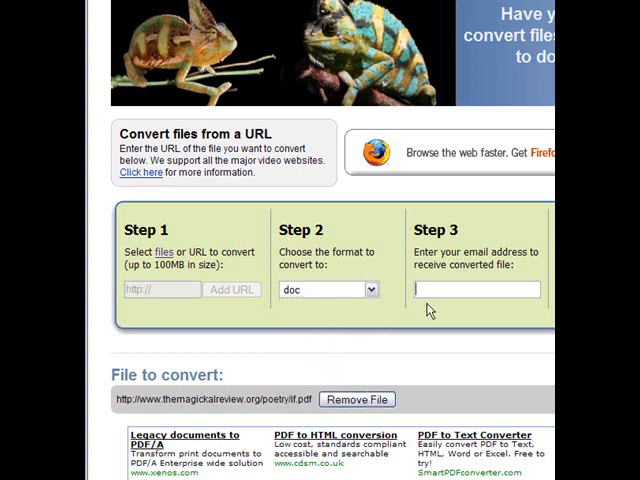
type("you@somedomain.com")
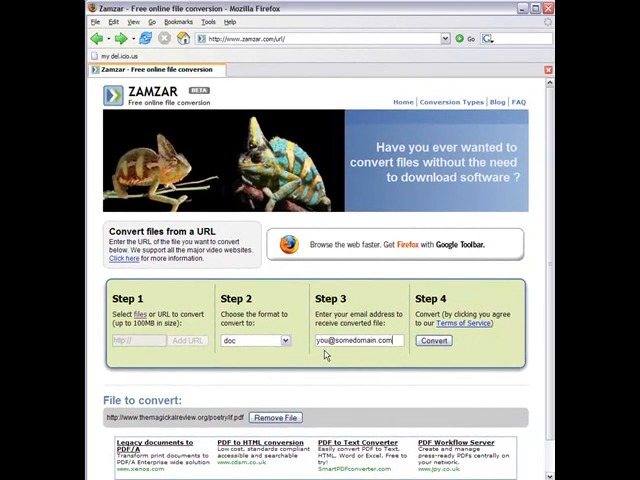
Submit the PDF-to-doc conversion and confirm it, reaching the File uploads complete page.
left_click(434, 340)
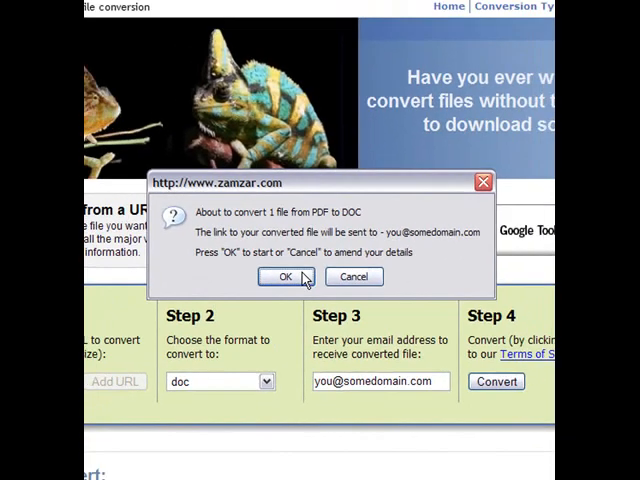
left_click(284, 276)
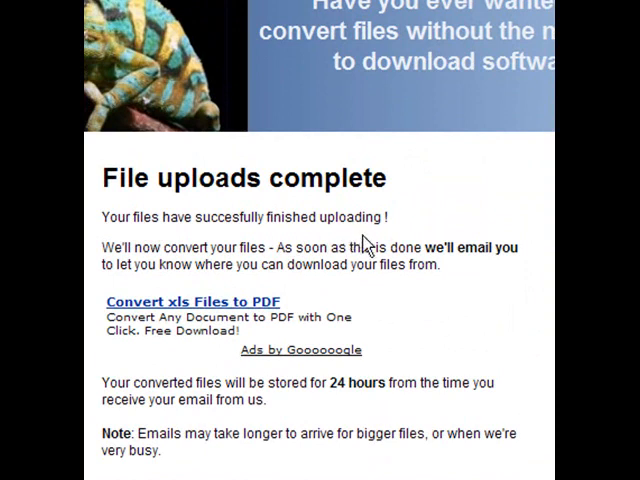
left_click_drag(424, 246, 520, 246)
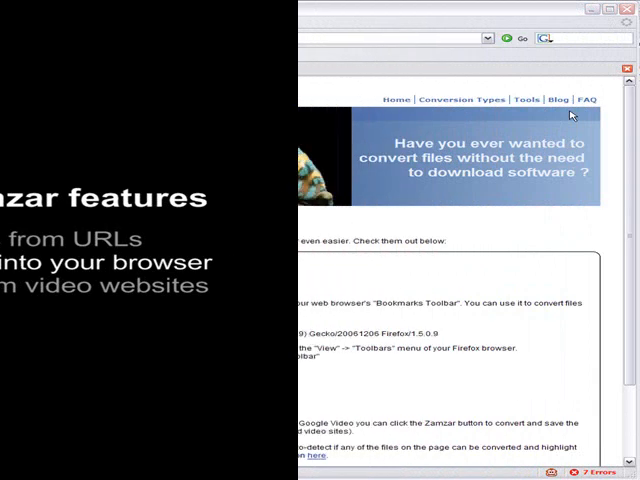
Go to the sigur rós download page listing the mp3 tracks.
left_click(532, 100)
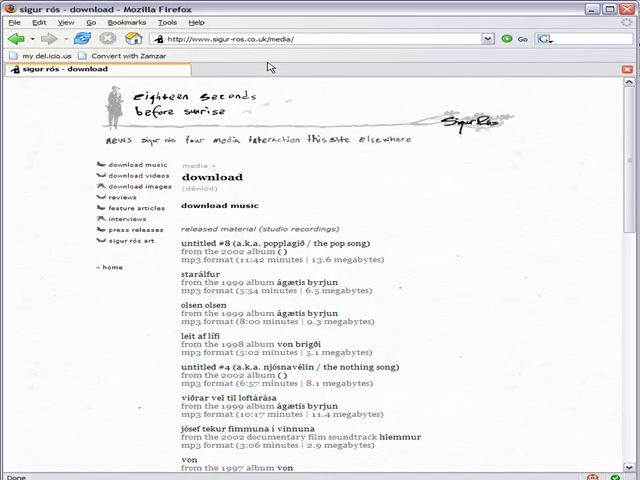
Scroll through the sigur rós track list showing the Zamzar Convert File links beside each mp3.
scroll("down", 3)
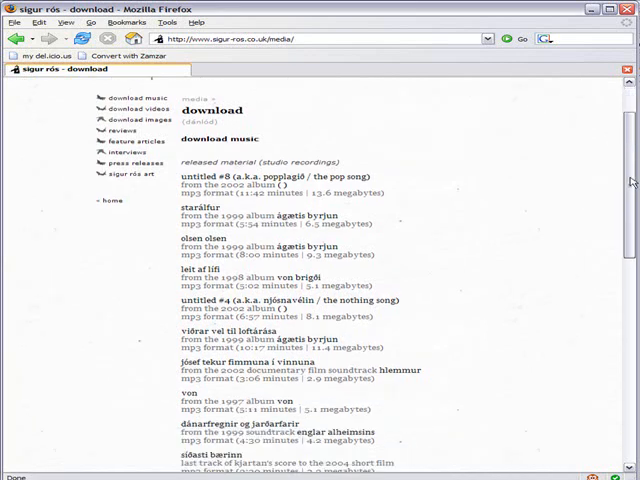
scroll("down", 3)
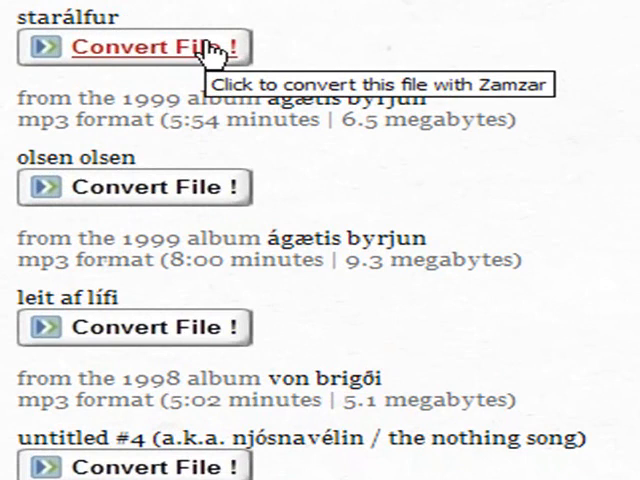
mouse_move(252, 78)
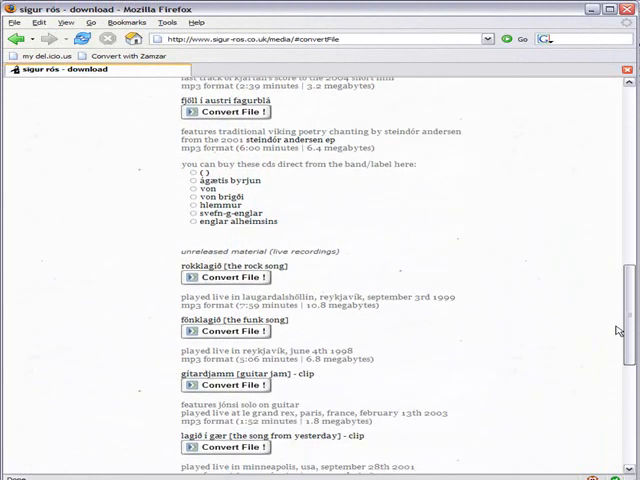
scroll("down", 3)
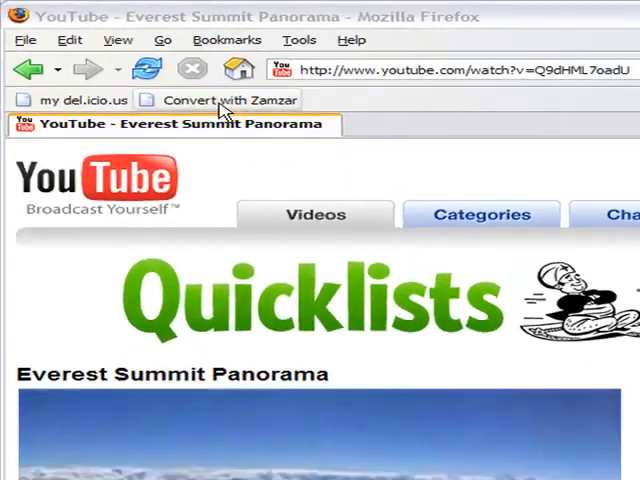
Send the Everest Summit Panorama YouTube video to Zamzar, choose avi output, and enter the email.
left_click(228, 100)
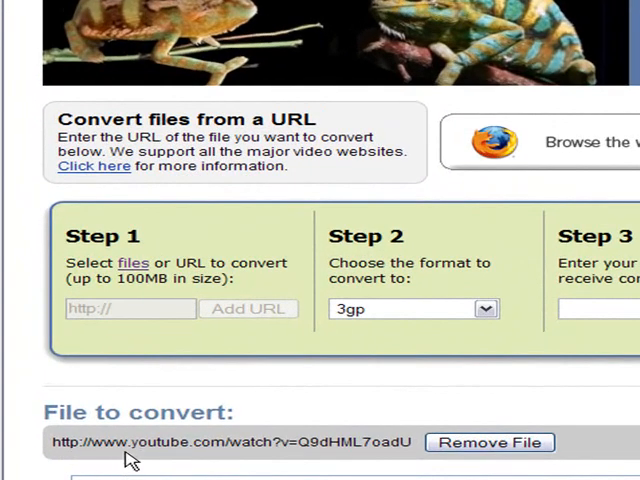
scroll("down", 3)
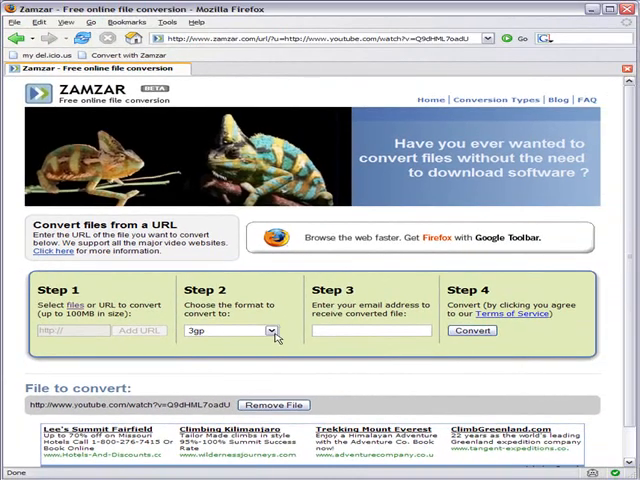
left_click(264, 330)
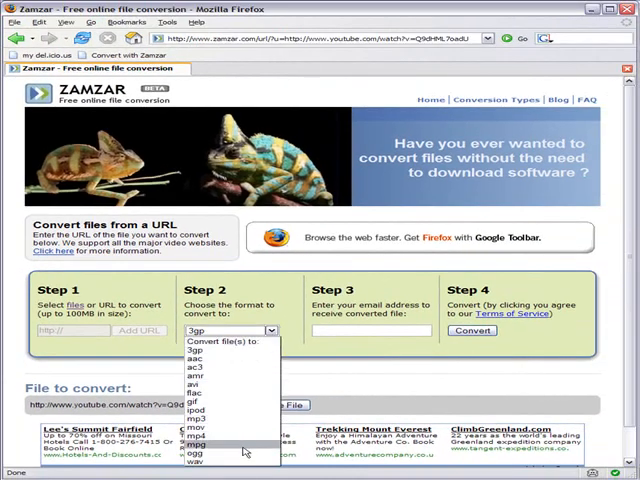
mouse_move(220, 386)
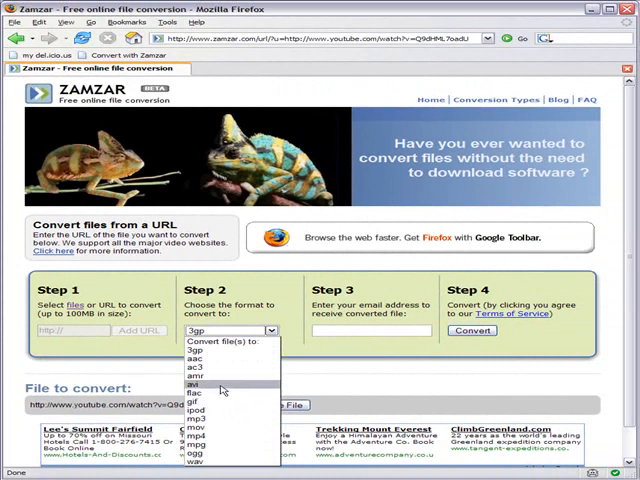
left_click(196, 384)
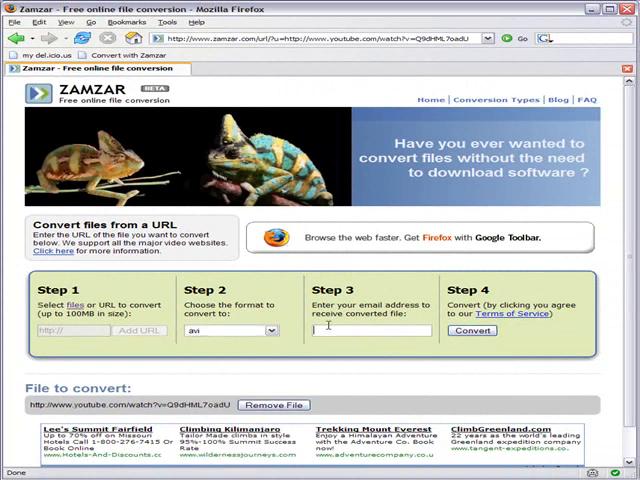
type("you@somedomain.com")
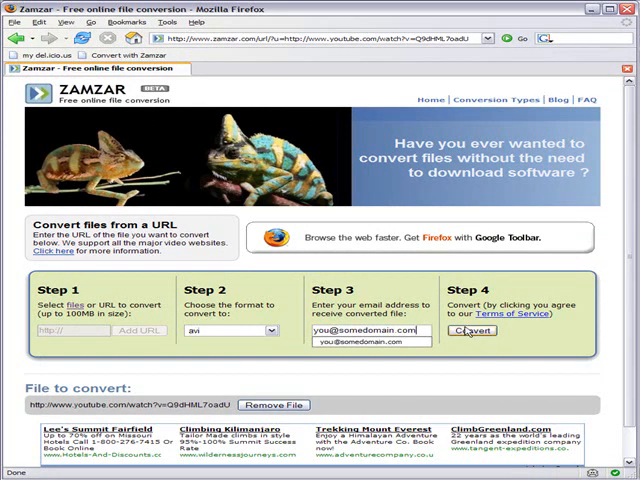
Submit the YouTube-to-avi conversion and wait for the File uploads complete confirmation.
left_click(472, 332)
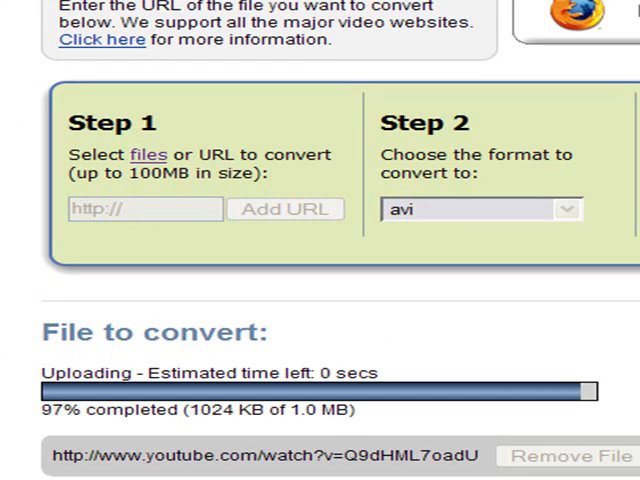
scroll("down", 3)
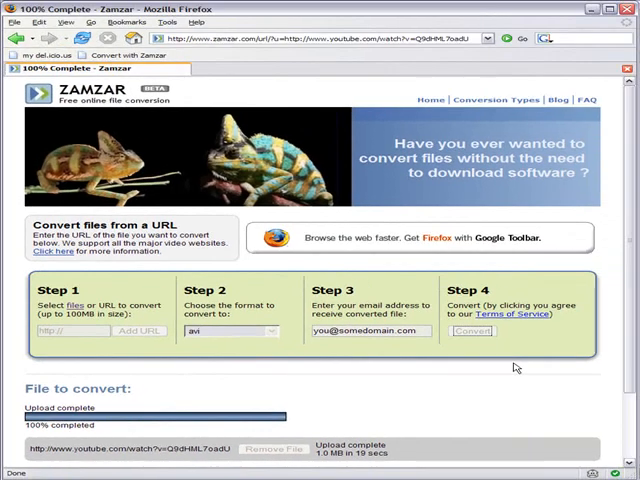
left_click(472, 332)
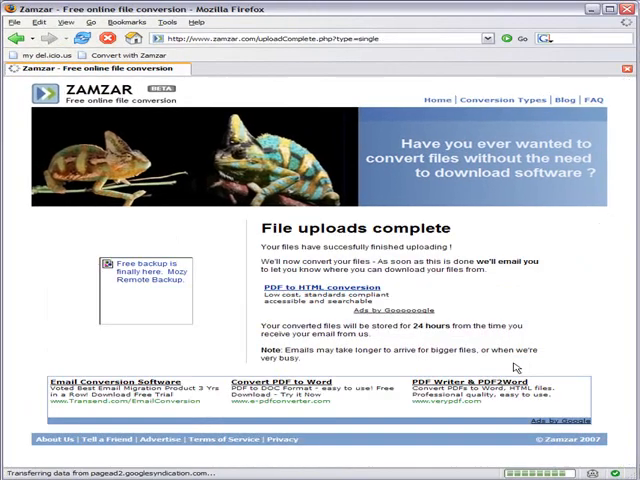